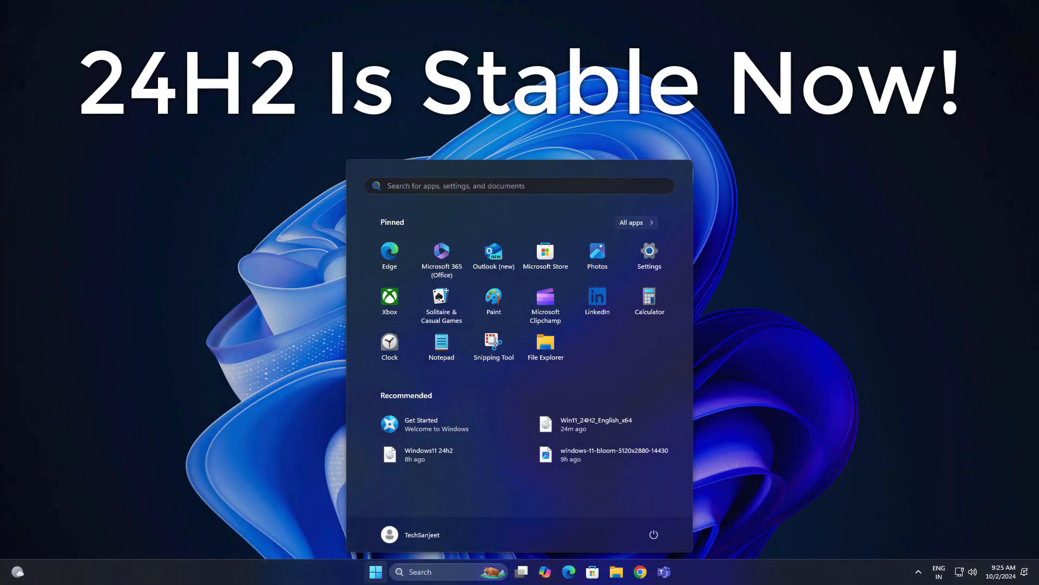
Step: Browse the categorized Start menu and its phone companion panel
click(631, 222)
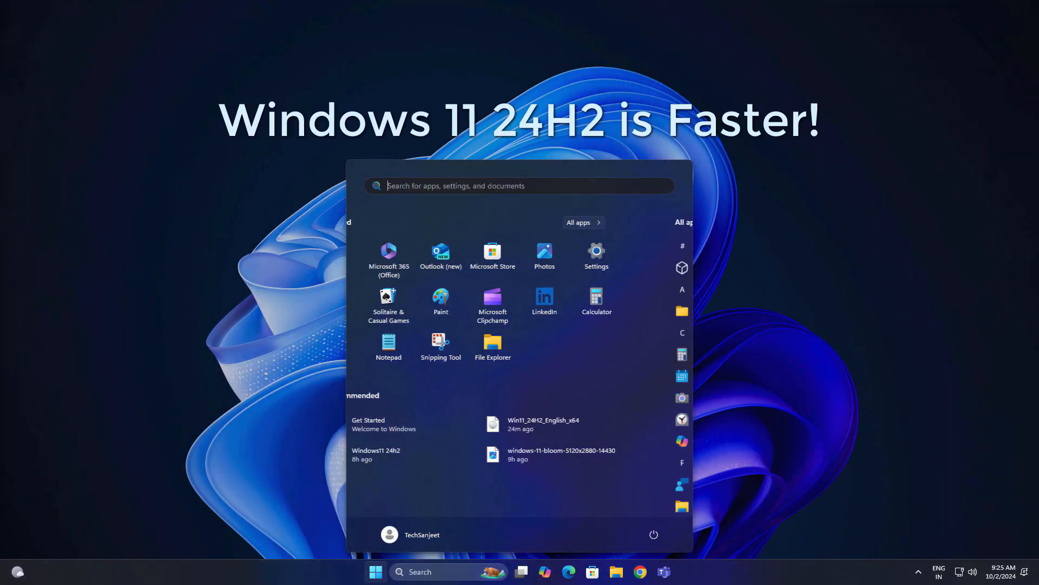
click(582, 222)
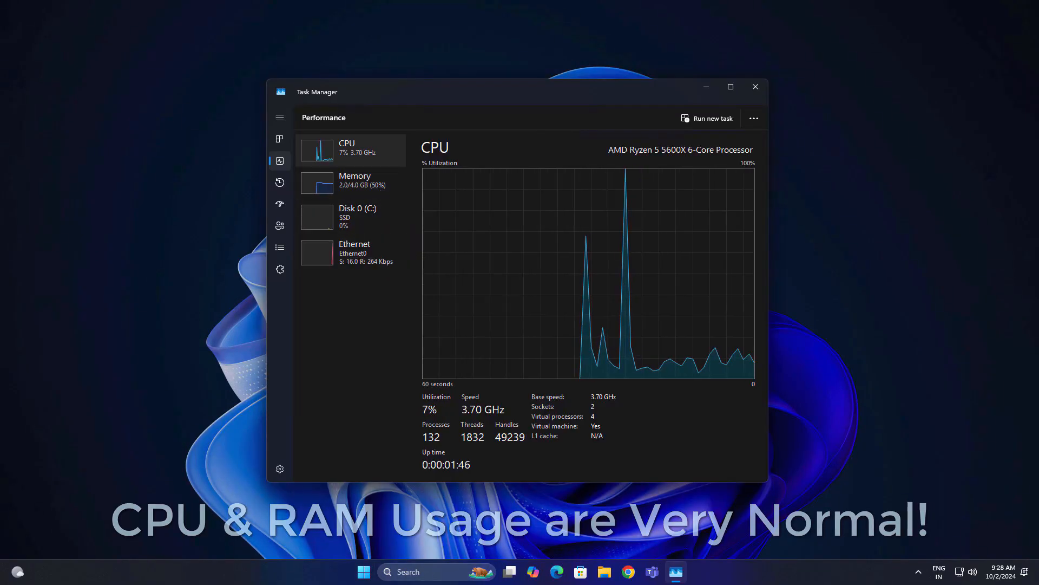
click(355, 180)
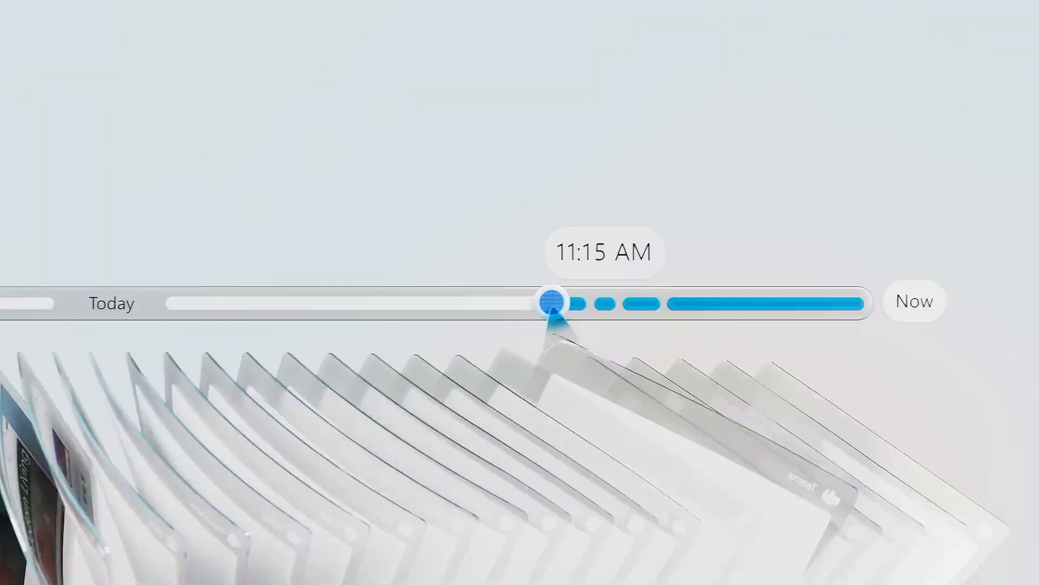
Step: Reach Personalization > Start settings, with showing the linked mobile device in Start turned on
click(435, 571)
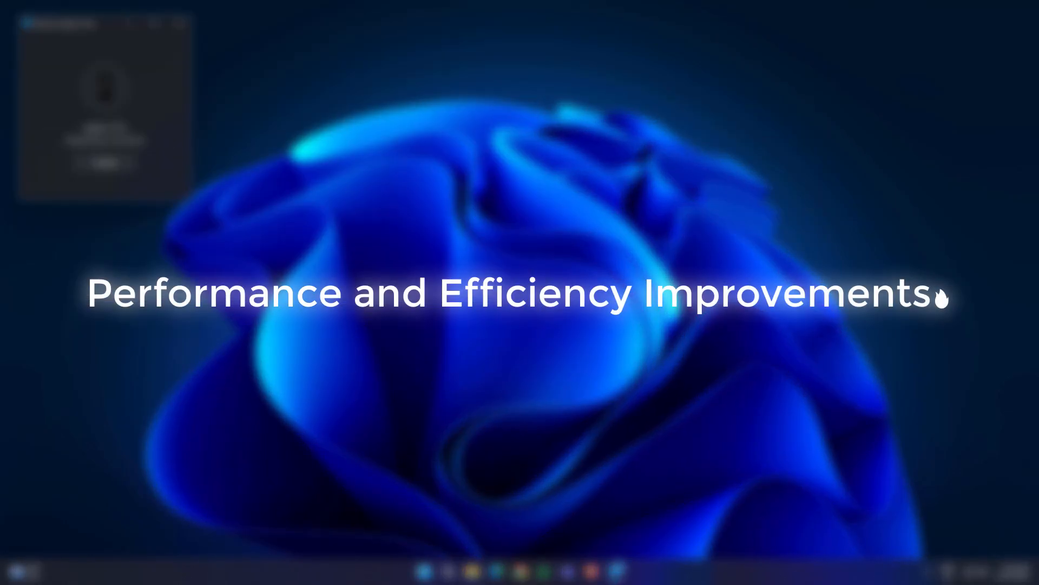
click(435, 571)
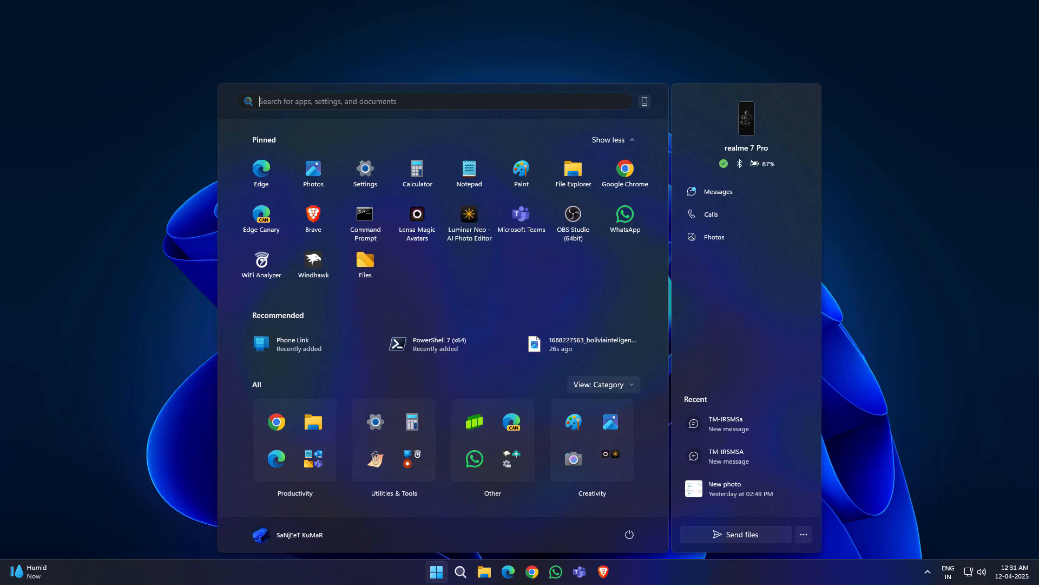
click(602, 384)
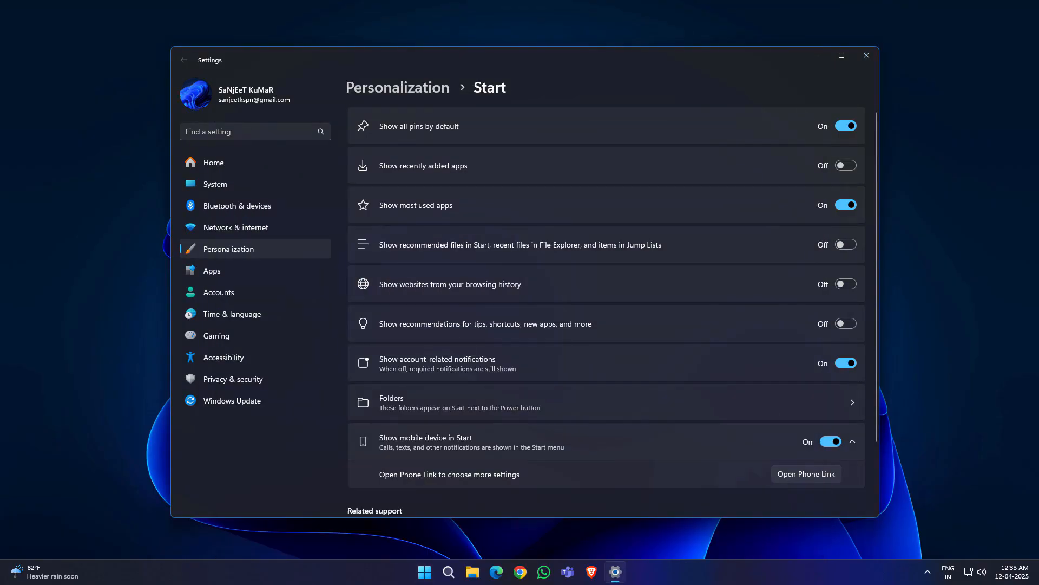
click(424, 570)
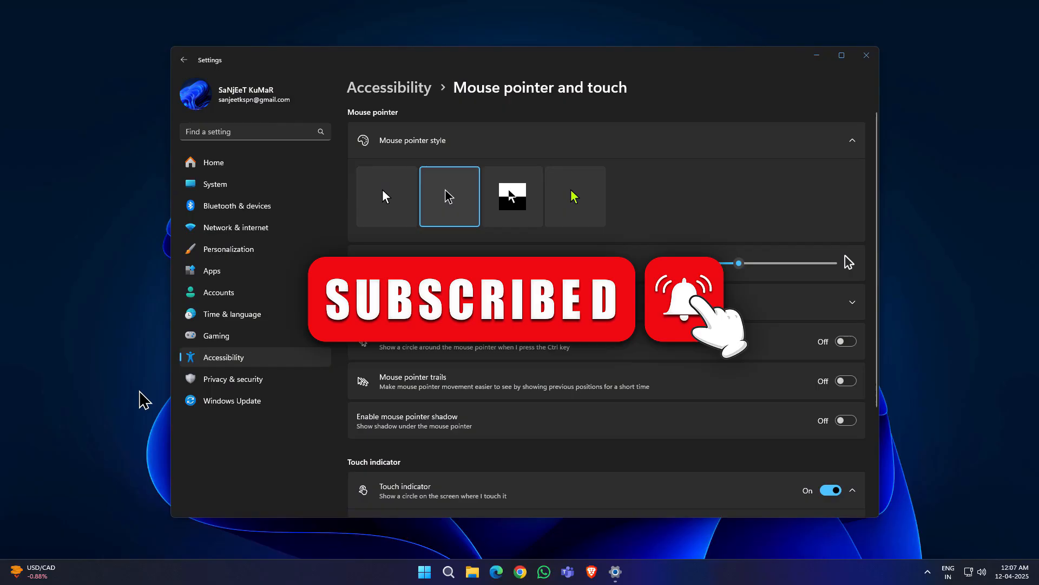
Step: Go from Mouse pointer and touch settings to the Windows 11 24H2 known issues page
click(574, 195)
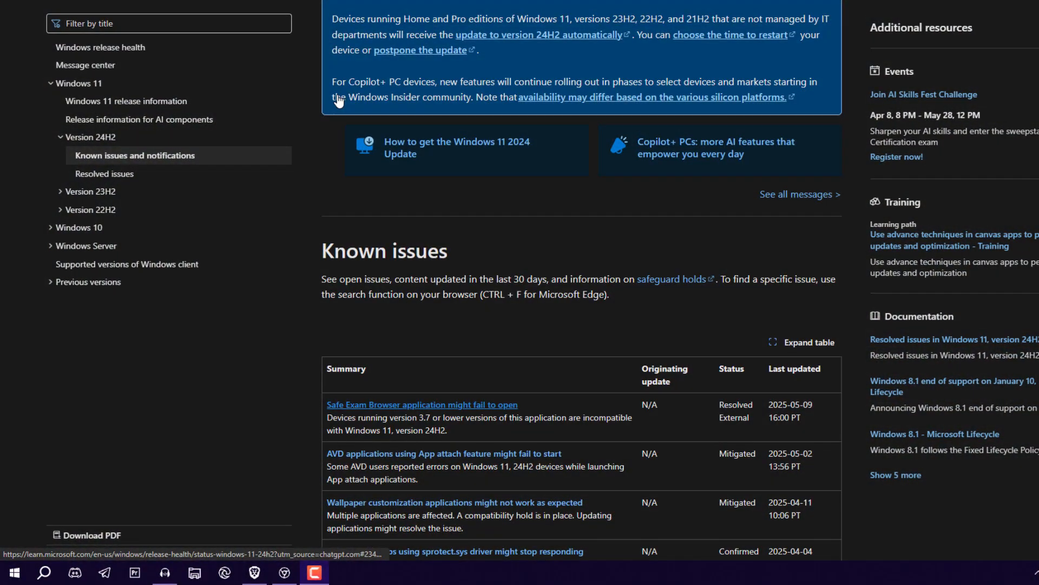
Step: Scroll down to the Known issues table listing confirmed and mitigated problems
scroll(up, 3)
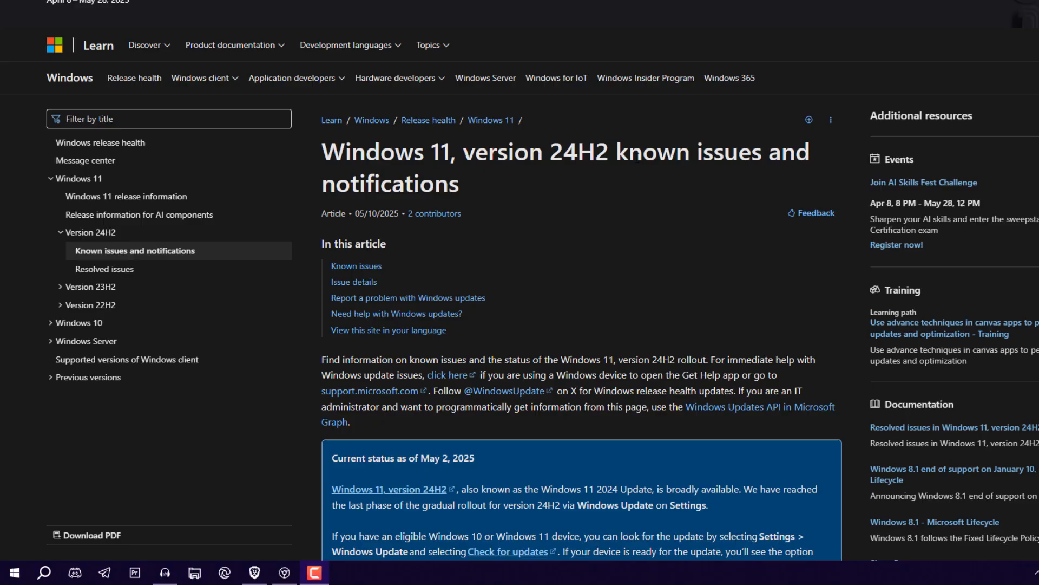
scroll(down, 3)
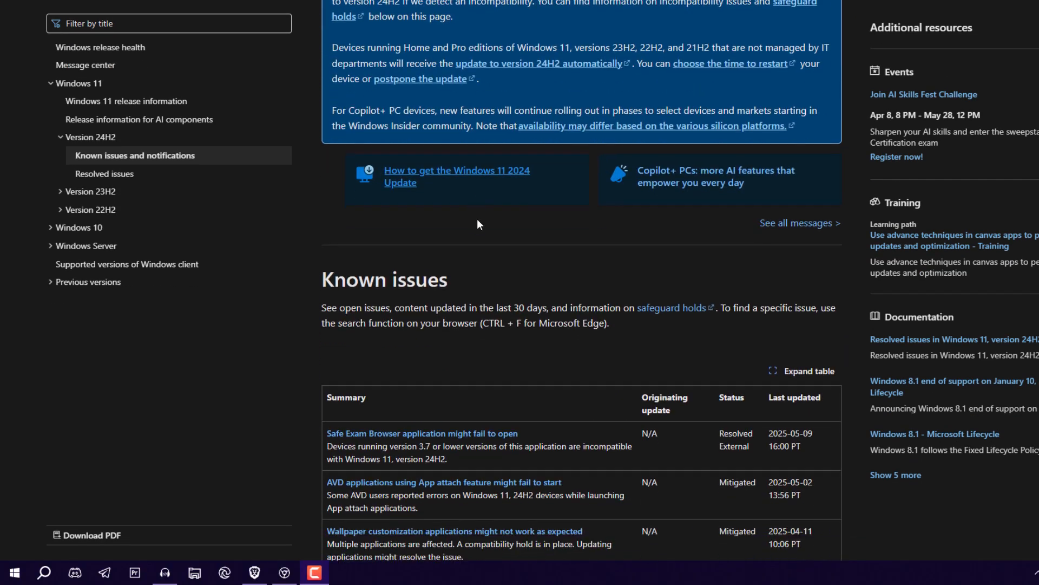
scroll(down, 3)
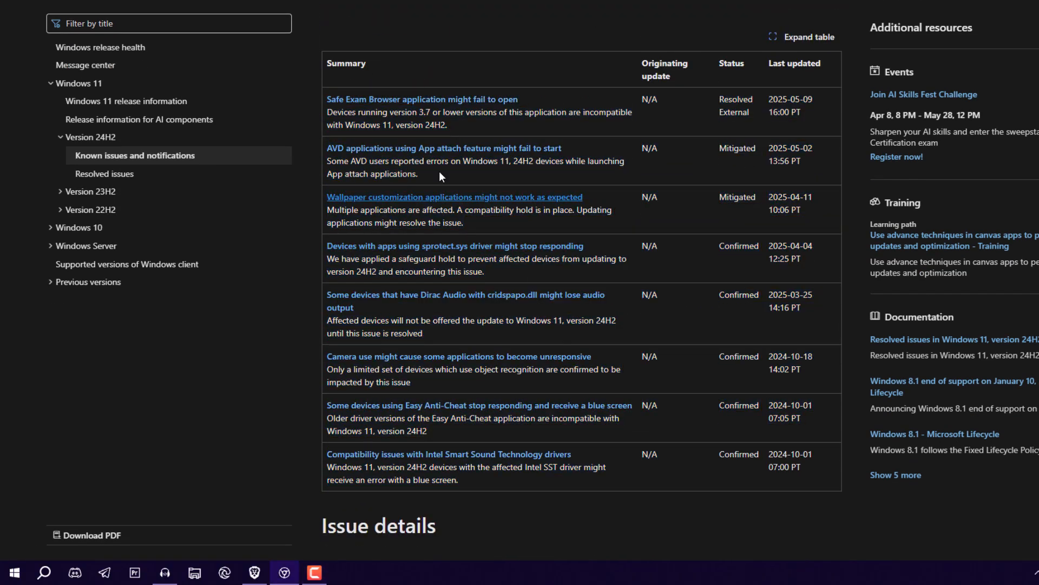
mouse_move(454, 197)
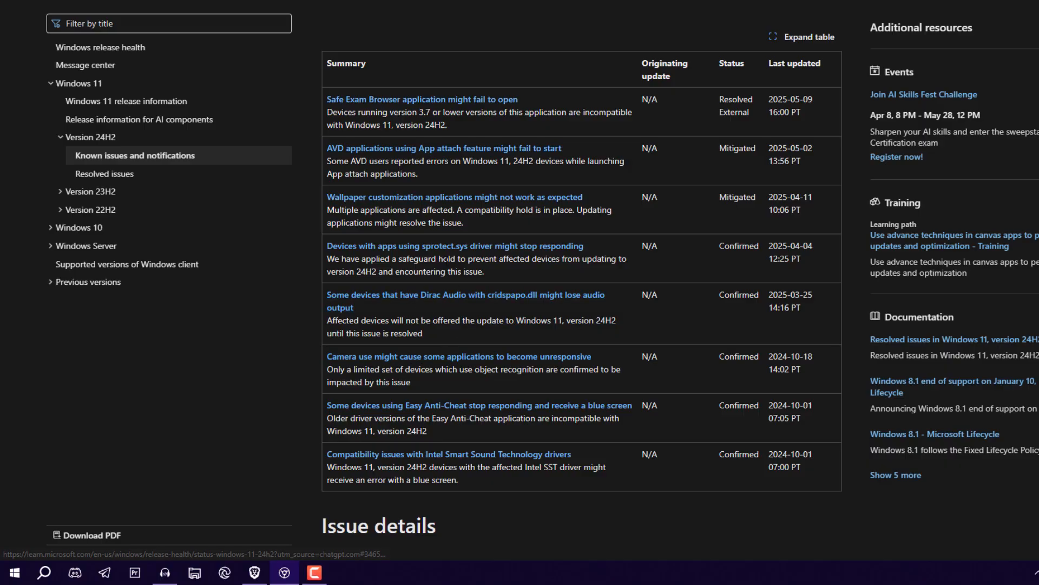
mouse_move(455, 246)
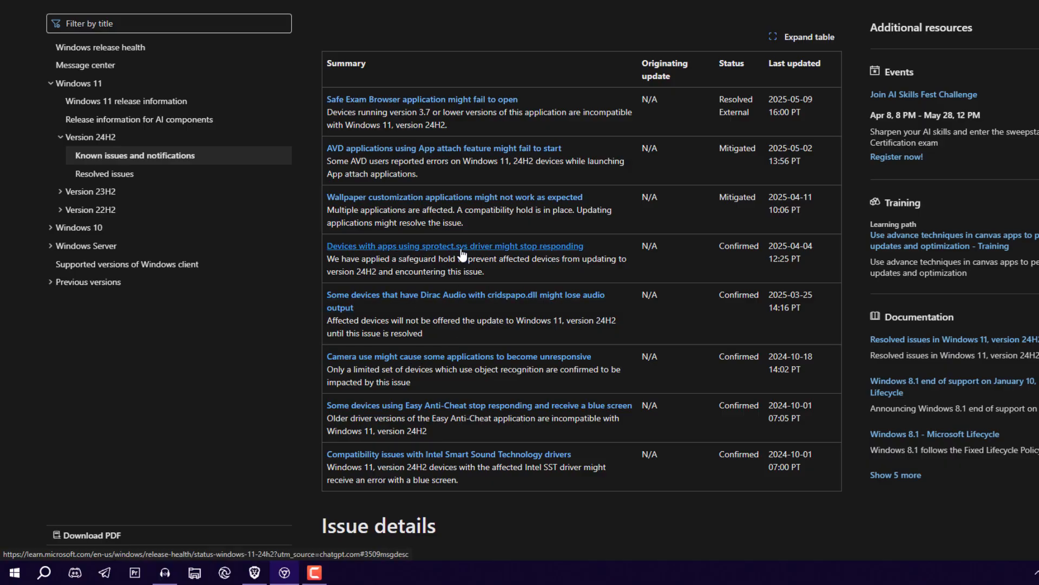
mouse_move(555, 281)
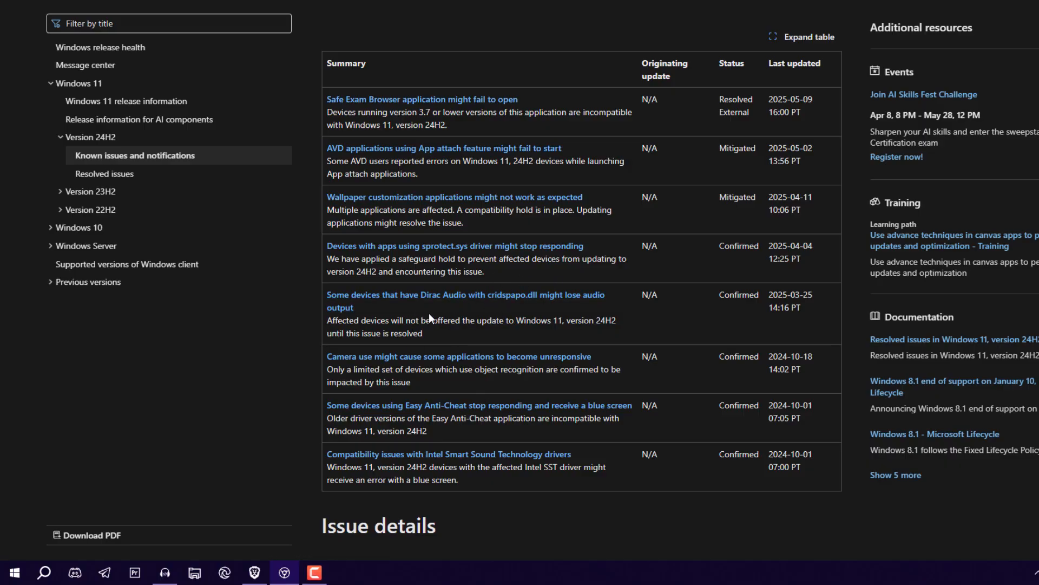
mouse_move(574, 384)
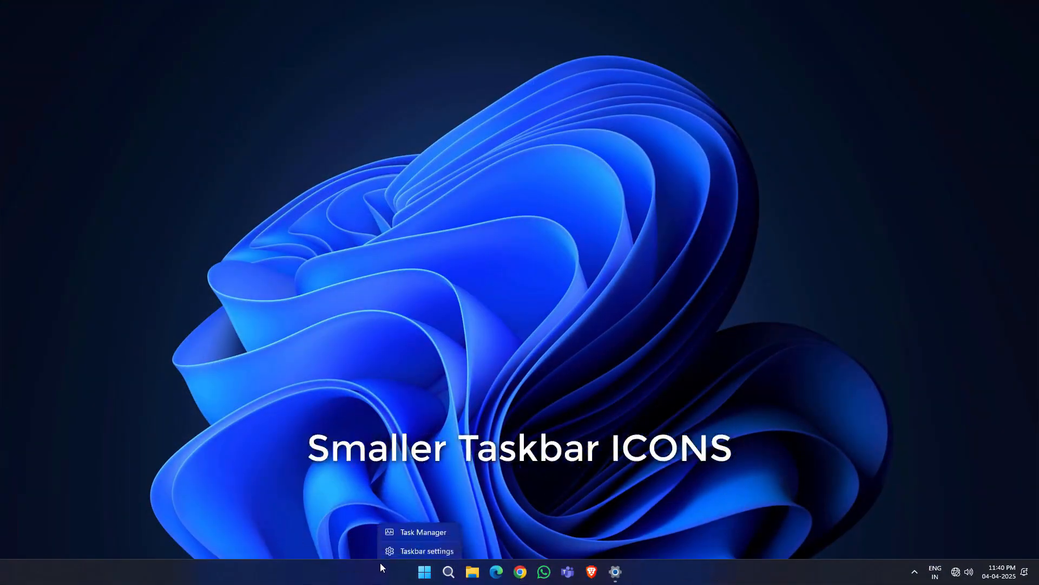
Step: Set 'Show smaller taskbar buttons' to Always in Taskbar settings
click(426, 550)
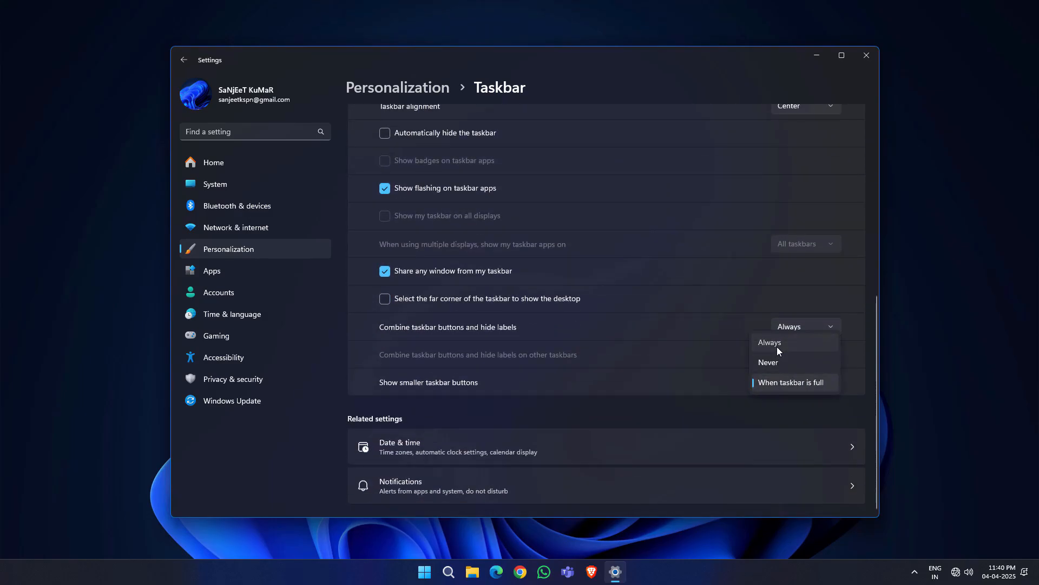
click(769, 342)
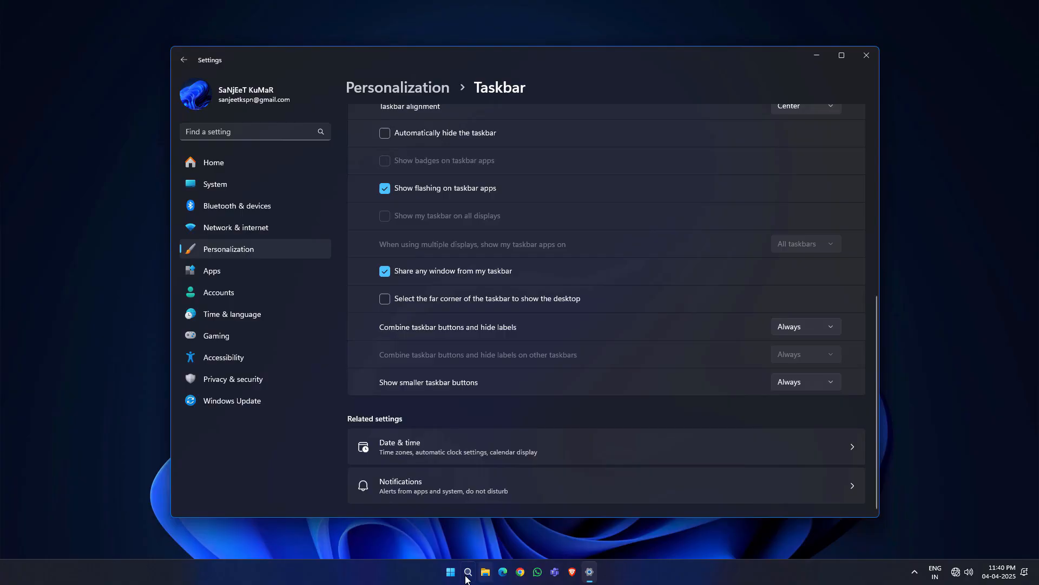
mouse_move(800, 361)
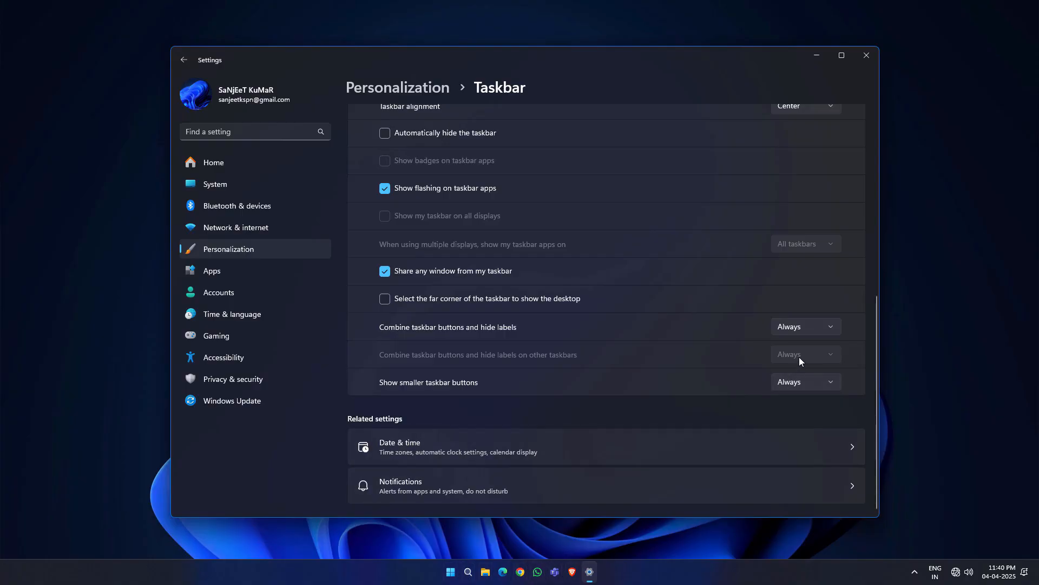
click(805, 381)
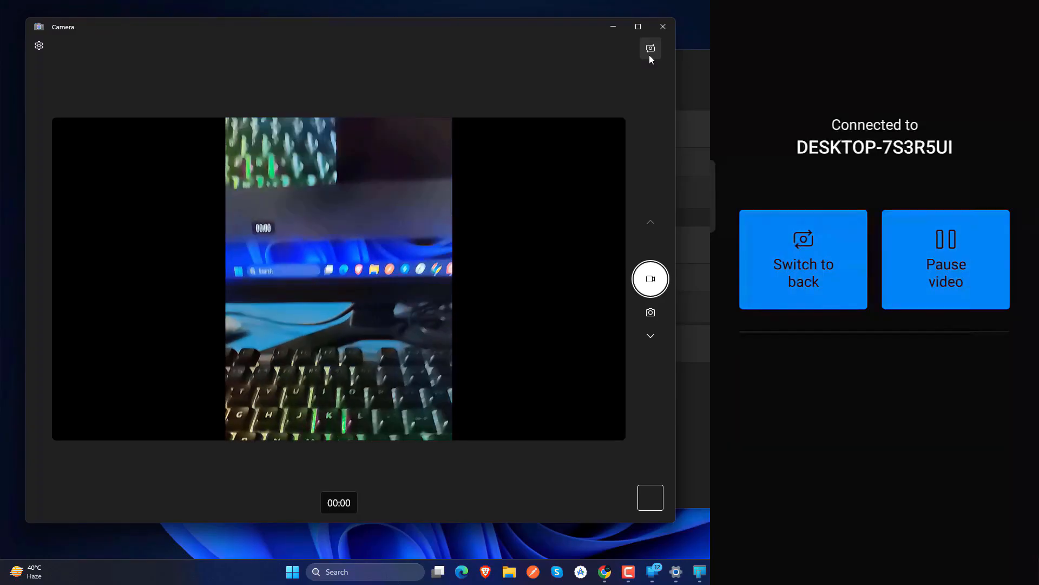
Step: Turn on the Live captions tile in Quick Settings and play a YouTube video
click(803, 260)
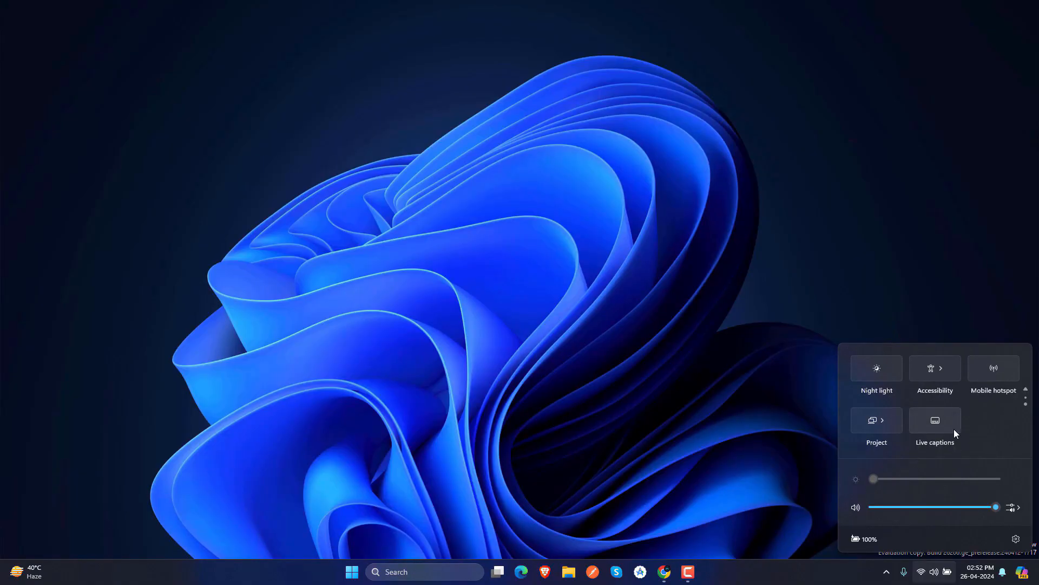
click(935, 425)
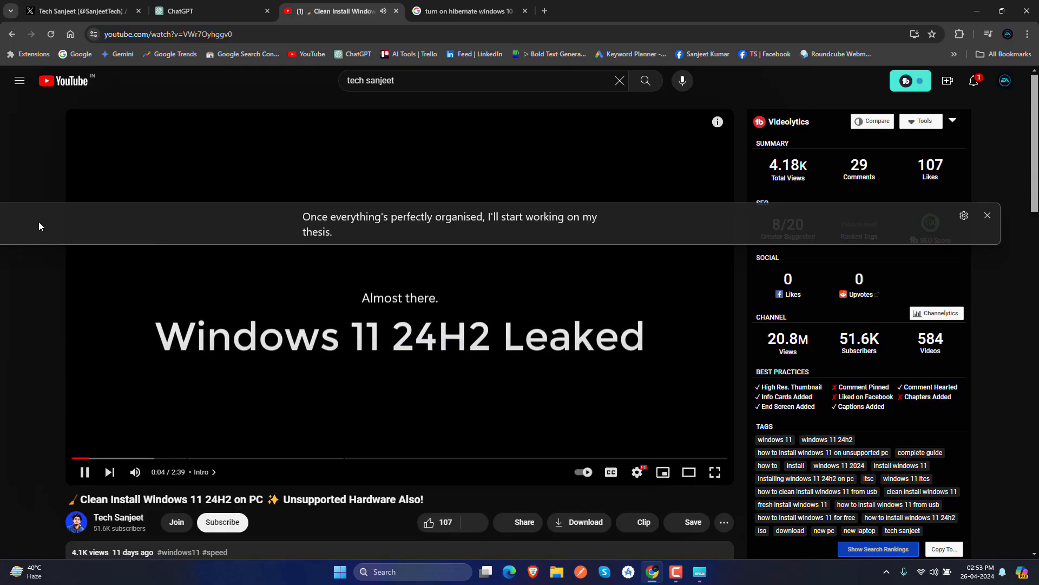
click(715, 472)
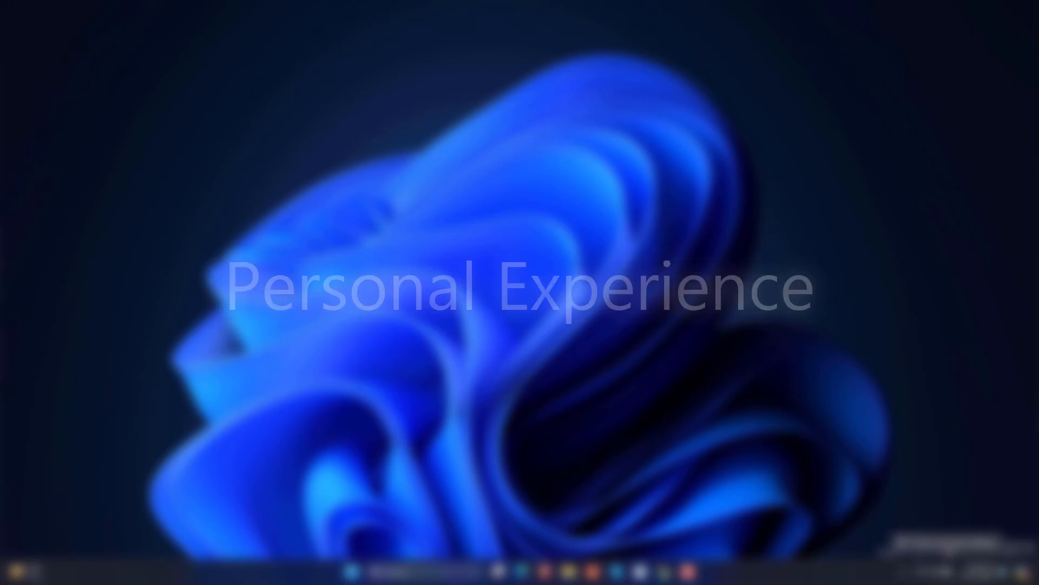
Step: Open the Send to realme 7 Pro window from the Start phone panel
click(699, 572)
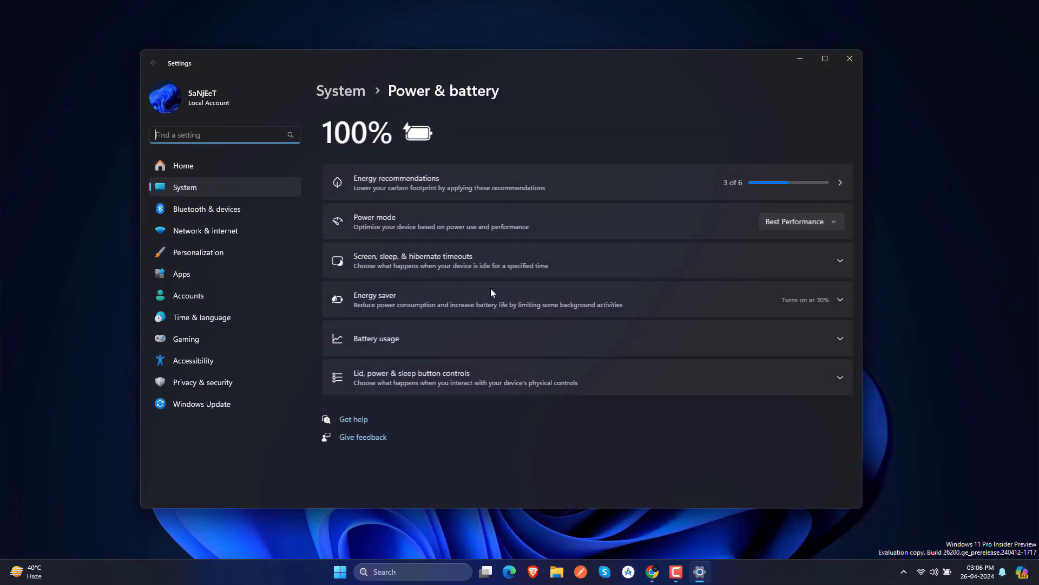
click(339, 572)
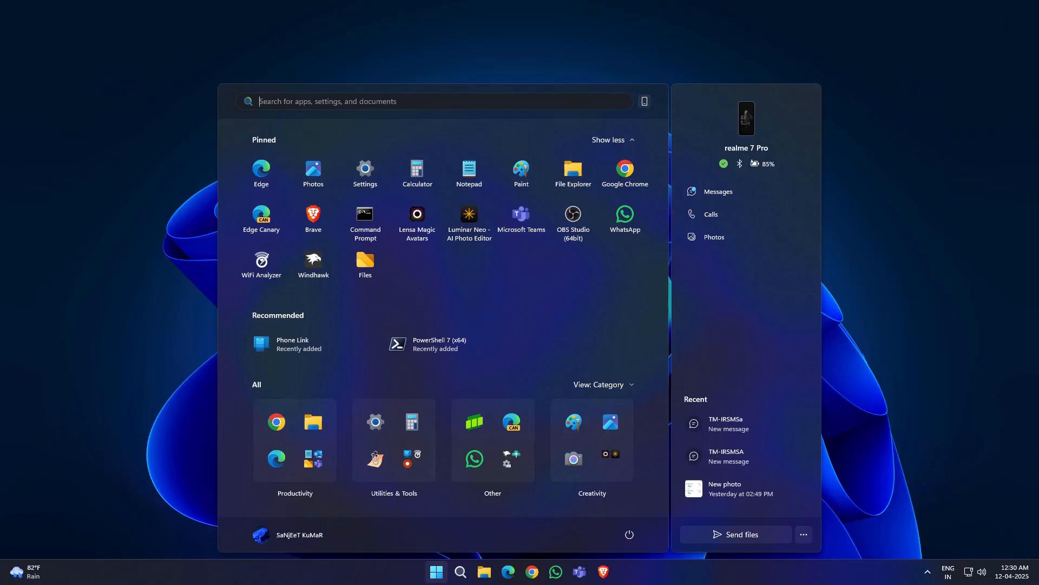
right_click(725, 488)
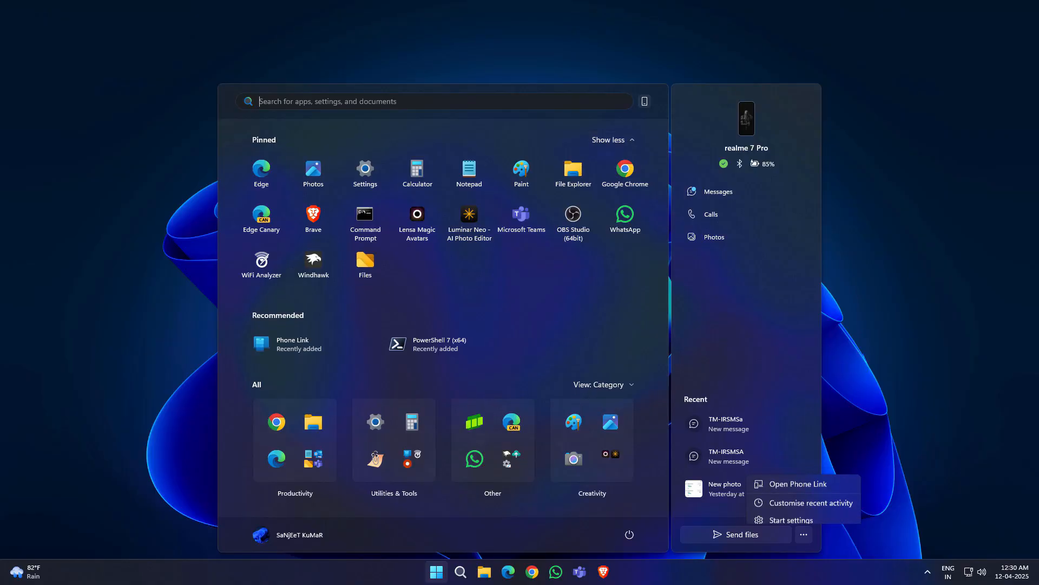
click(735, 534)
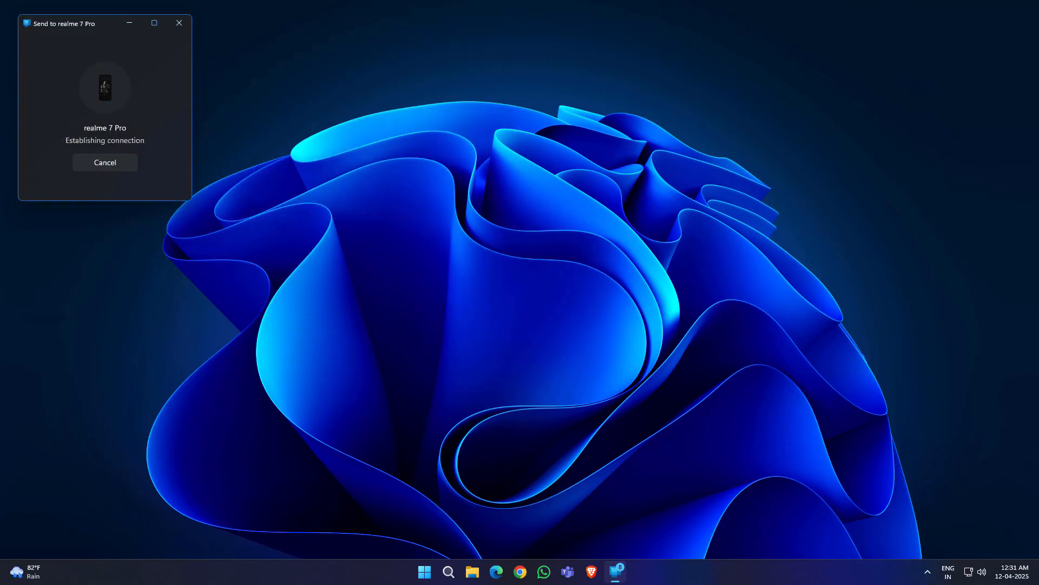